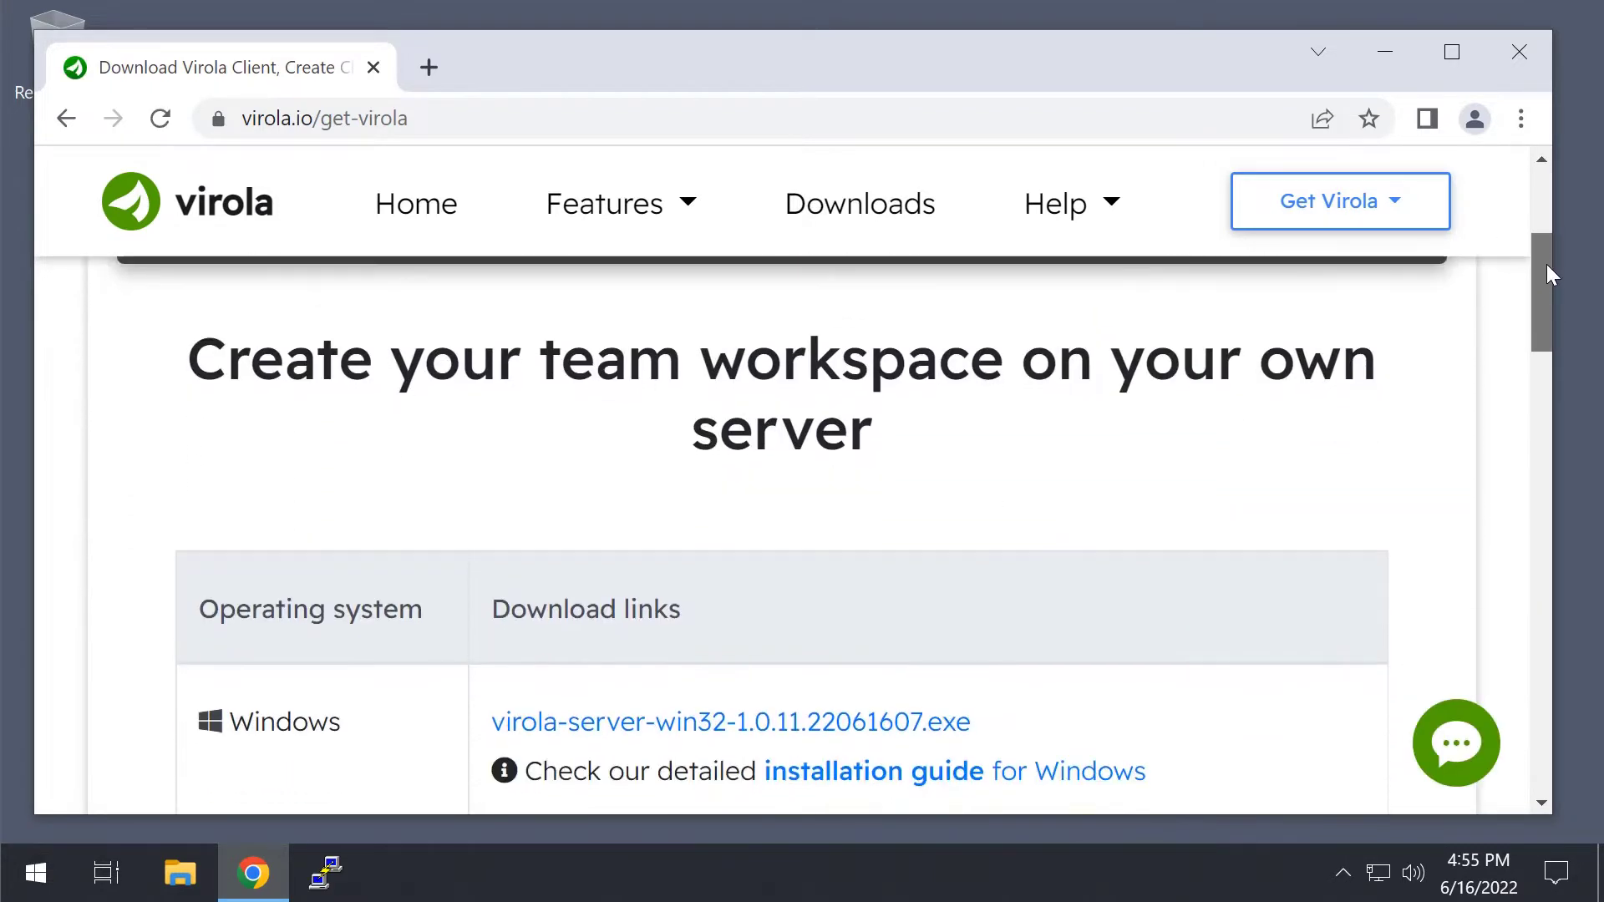
Step: Copy the Debian .deb server package's link address from the Linux downloads list
{"action": "scroll", "scroll_direction": "down", "scroll_amount": 3}
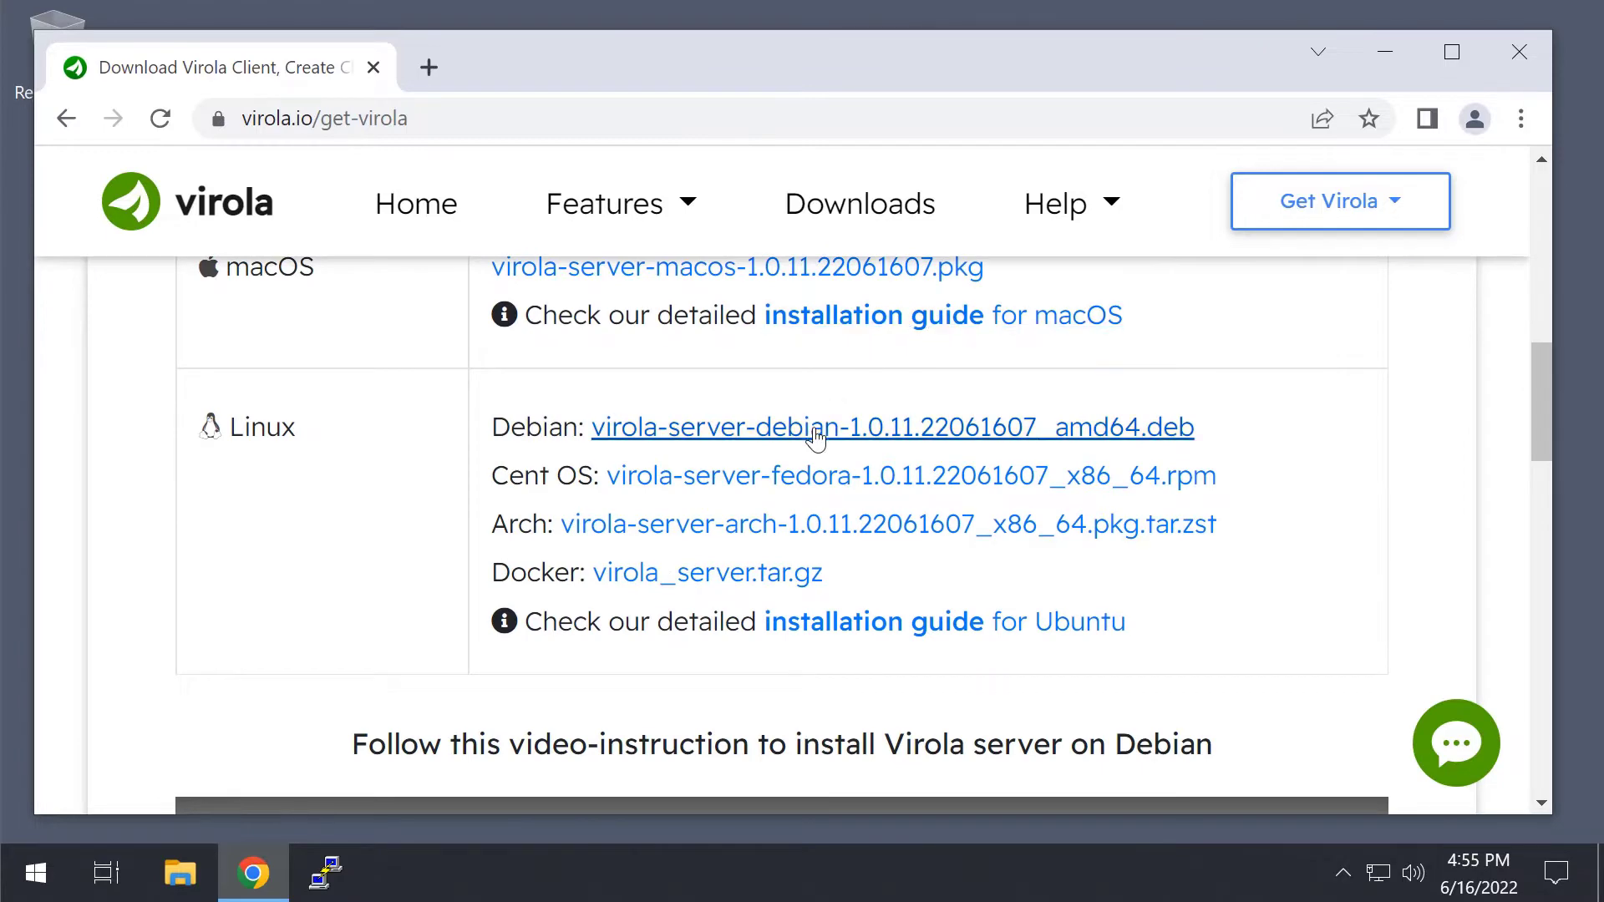
{"action": "right_click", "coordinate": [819, 426]}
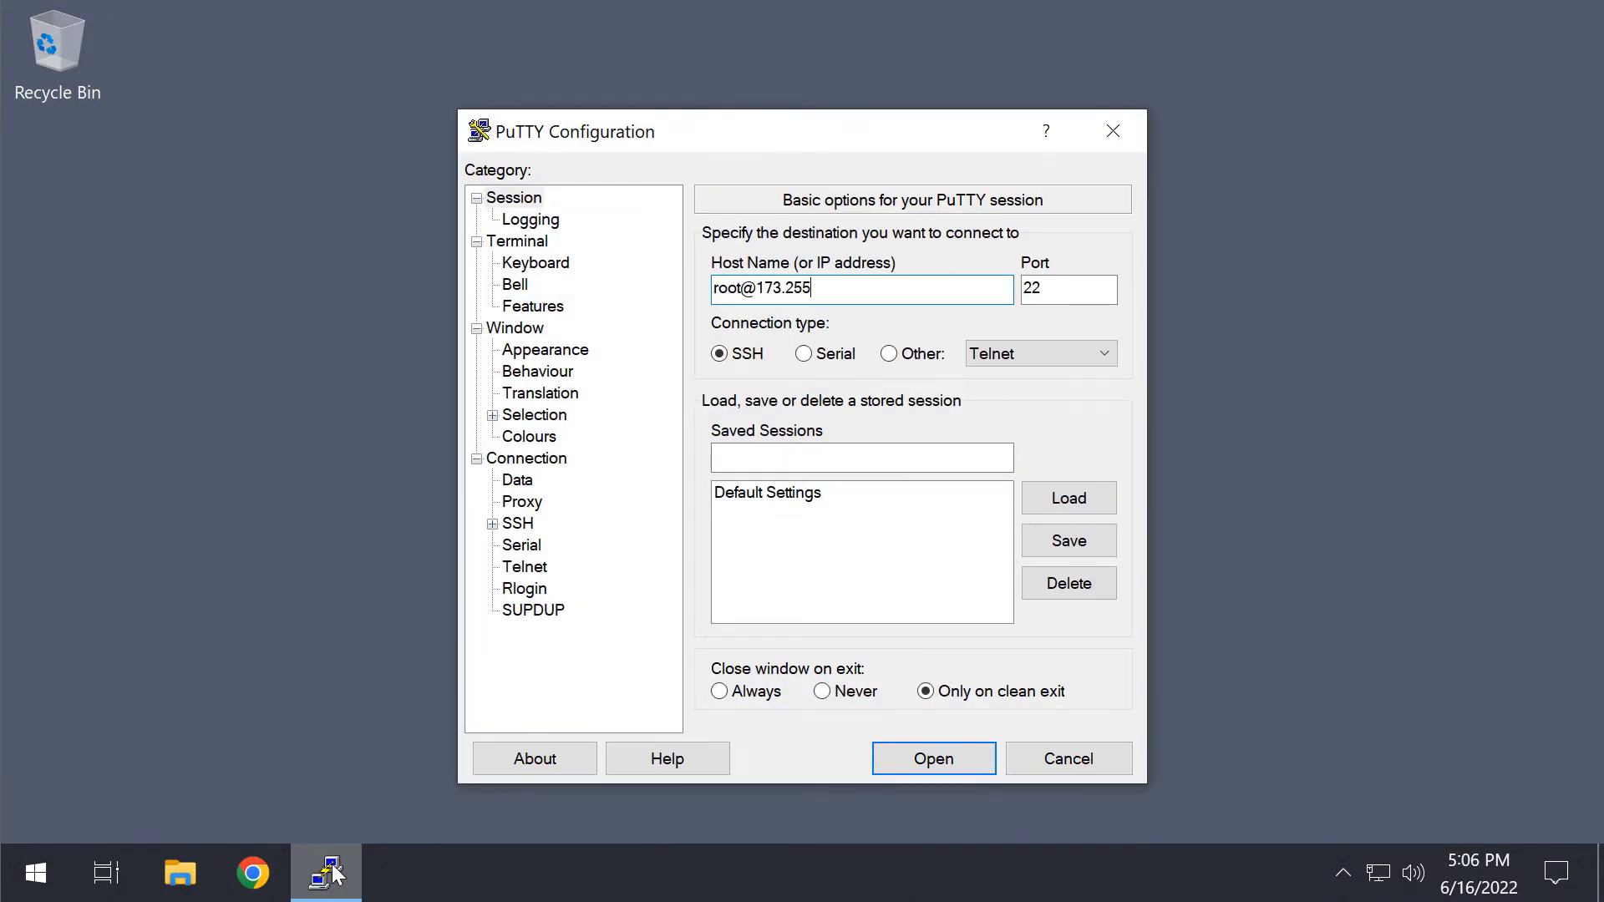
Step: Connect as root and wget virola-server-debian-1.0.11.22061607_amd64.deb from virola.io
{"action": "left_click", "coordinate": [933, 759]}
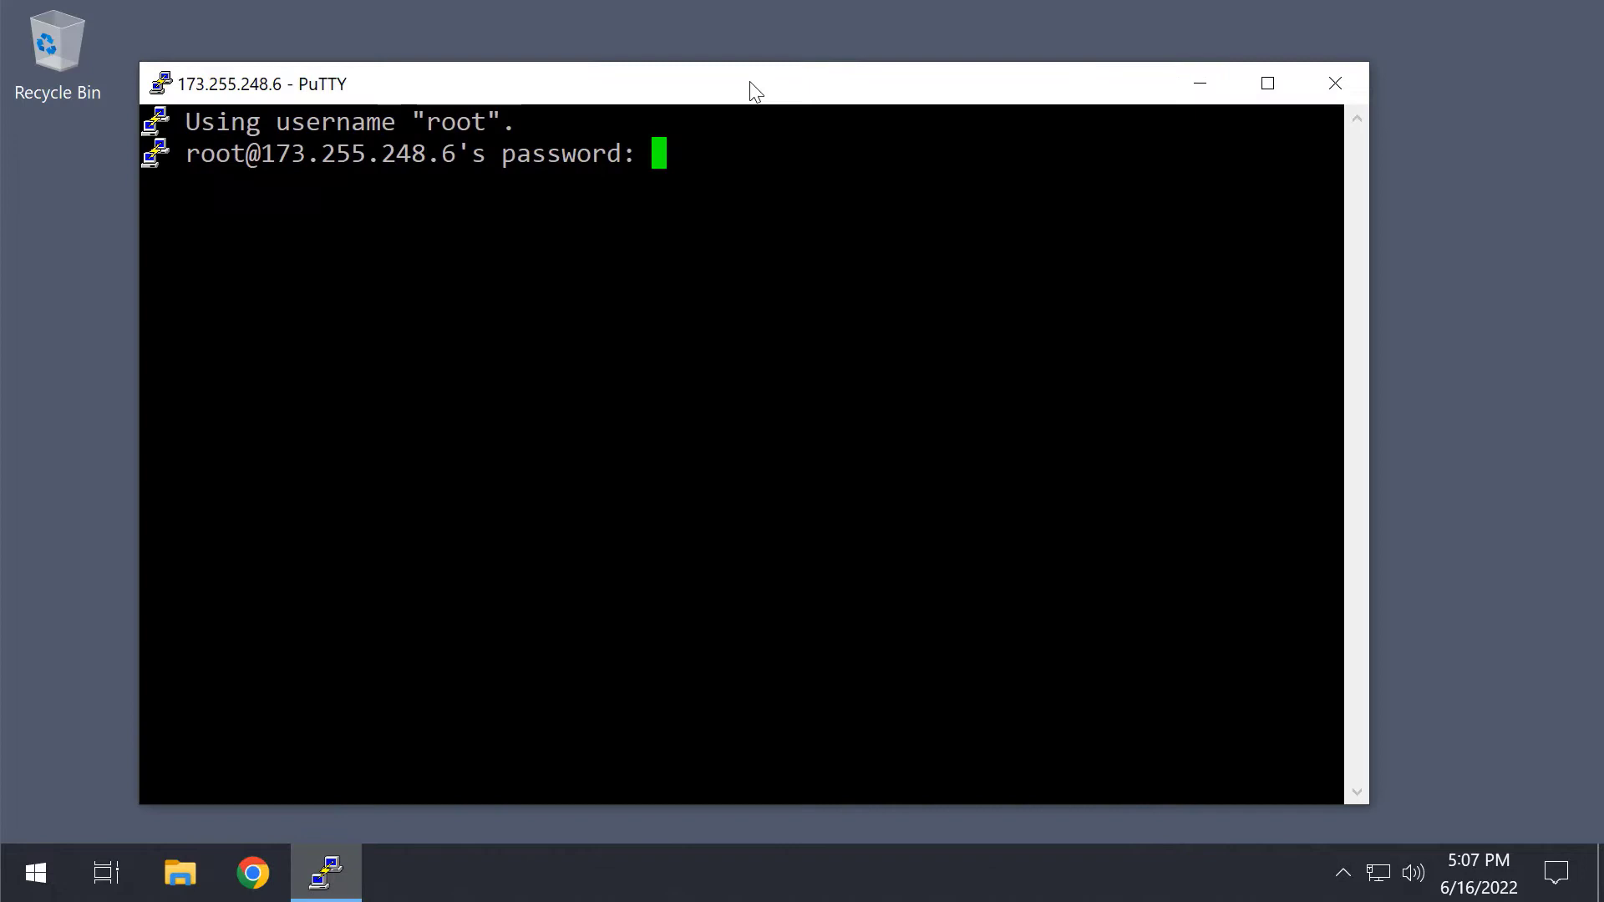
{"action": "type", "text": "wget"}
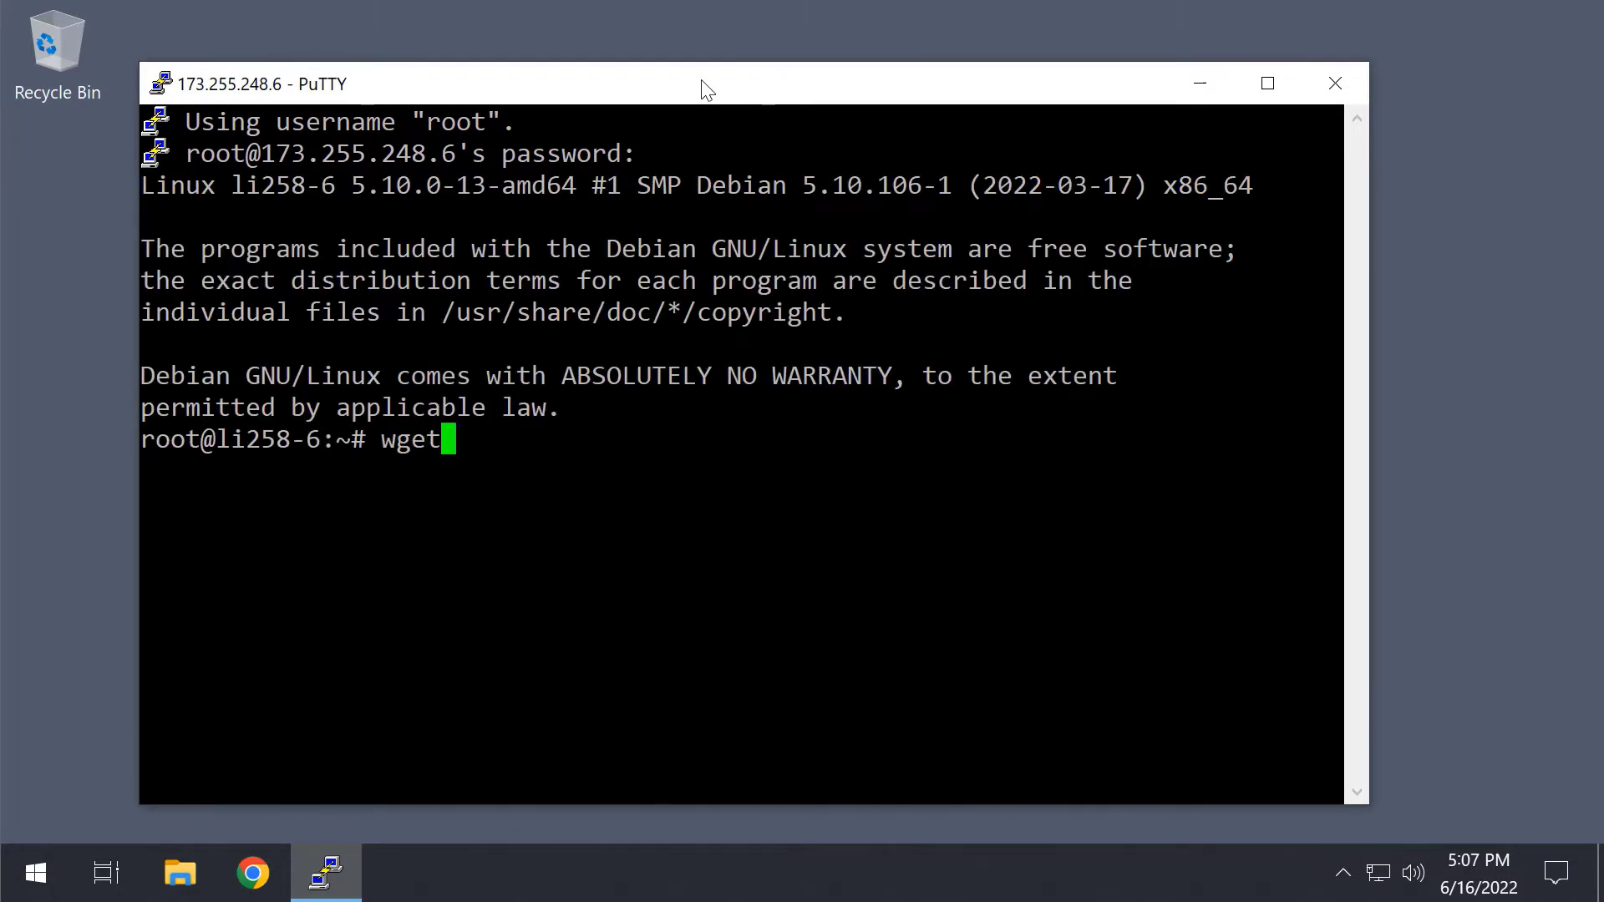
{"action": "type", "text": "https://virola.io/downloads/1.0.11.22061607/virola-server-debian-1.0.11.22061607_amd64.deb"}
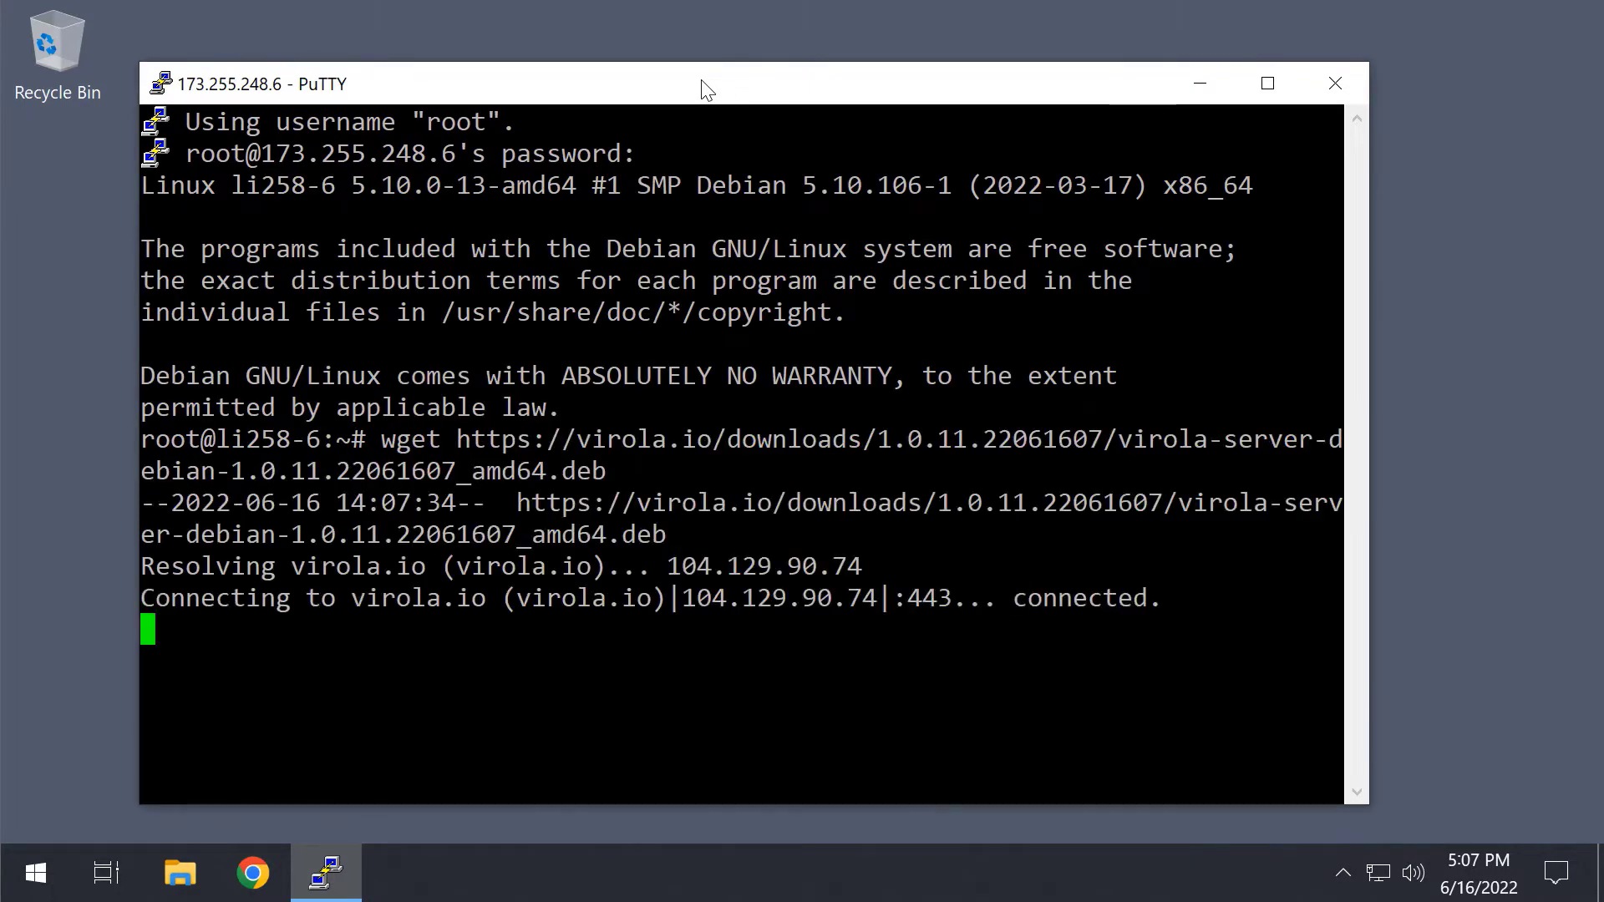
{"action": "type", "text": "l"}
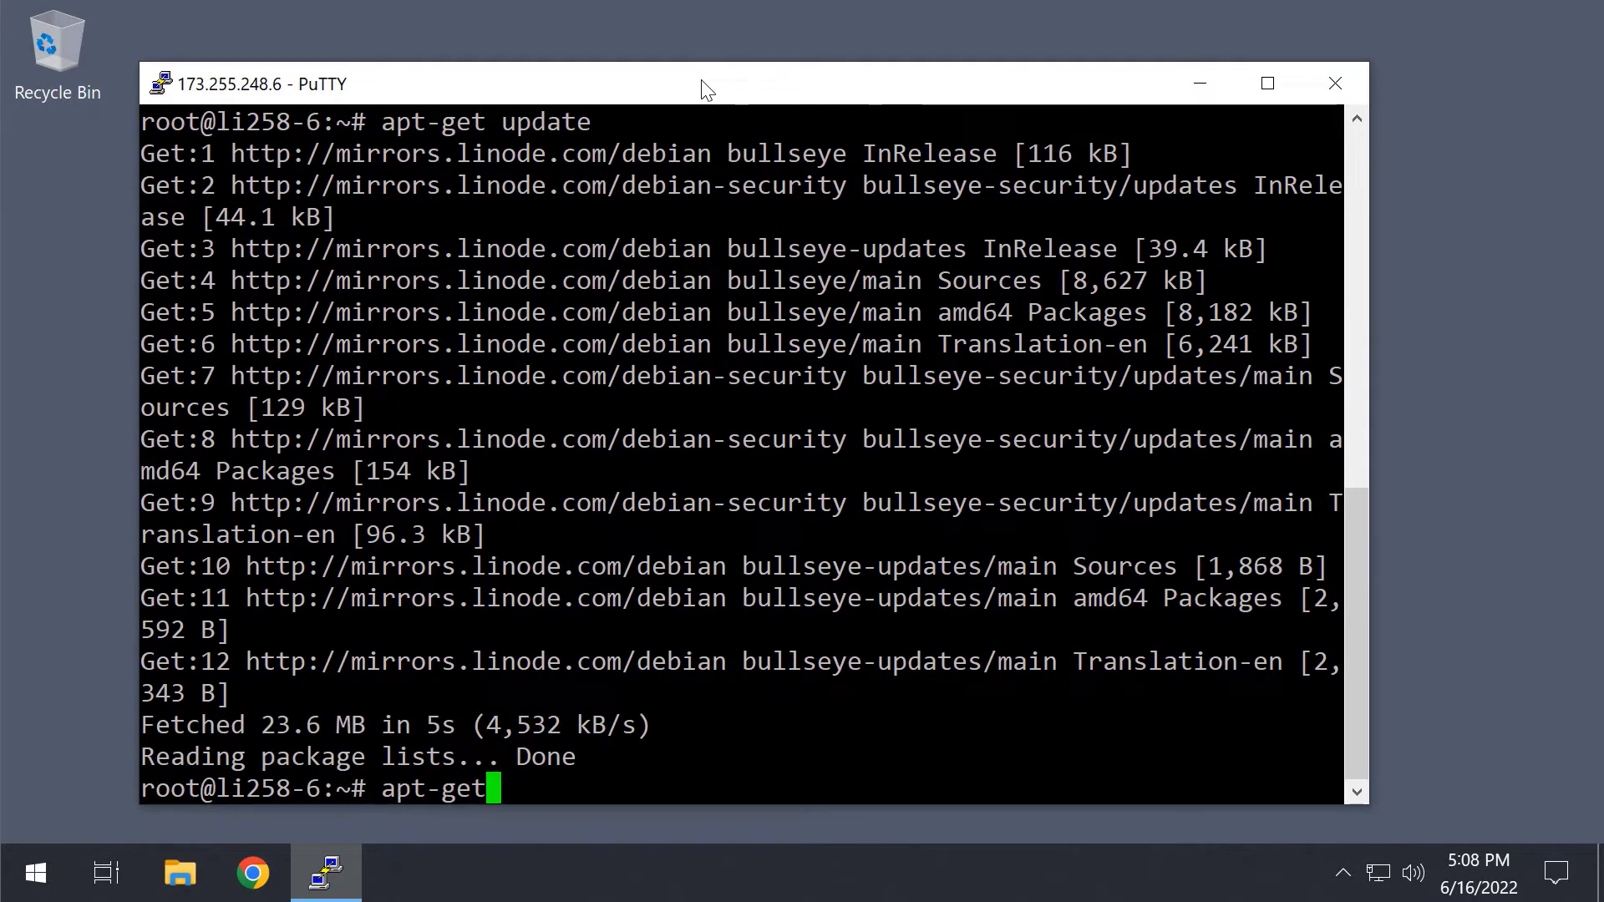
Step: Run apt-get upgrade, then dpkg -i the Virola .deb, which stops on unmet dependencies
{"action": "type", "text": "upgrade"}
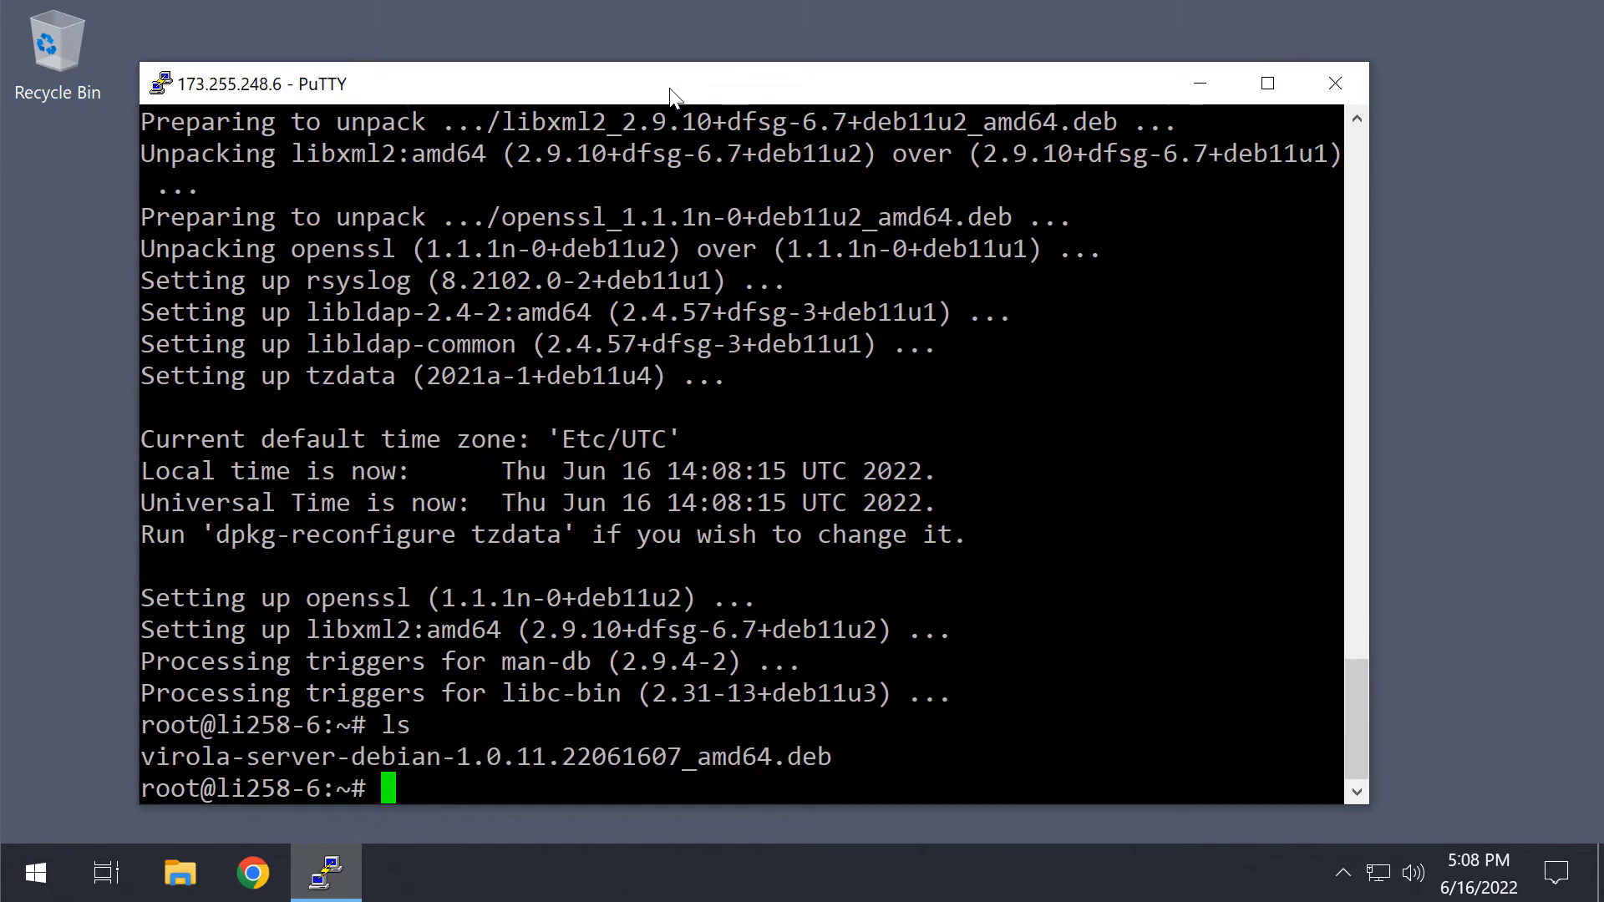
{"action": "type", "text": "dpkg -i"}
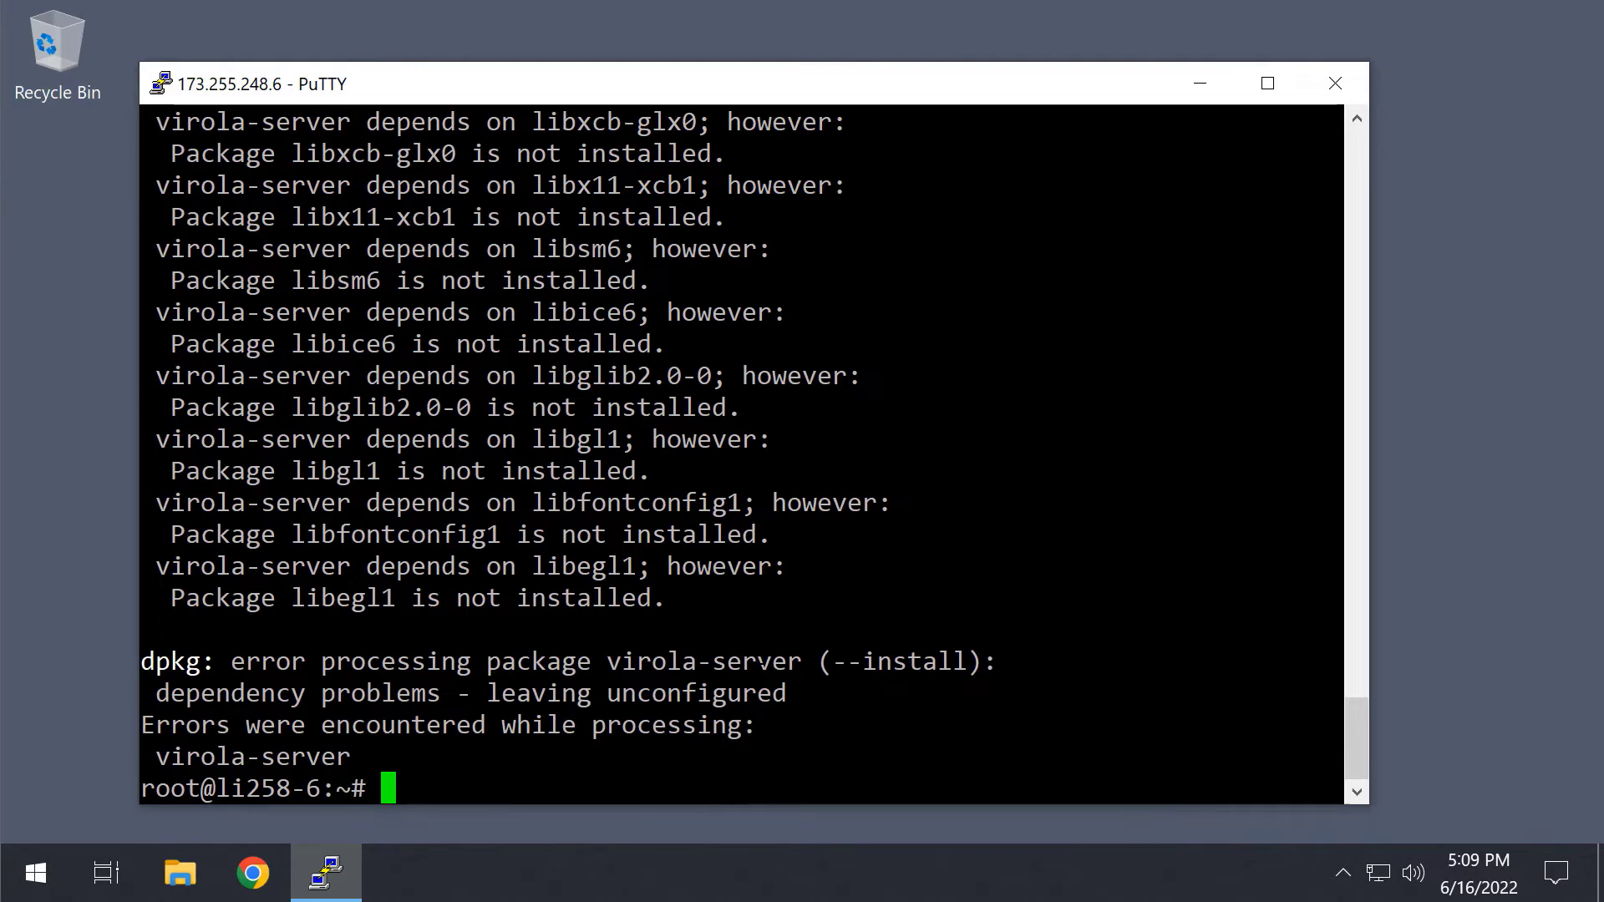
Step: Run apt-get install -f so dependencies install and virola-server finishes setting up
{"action": "type", "text": "apt-g"}
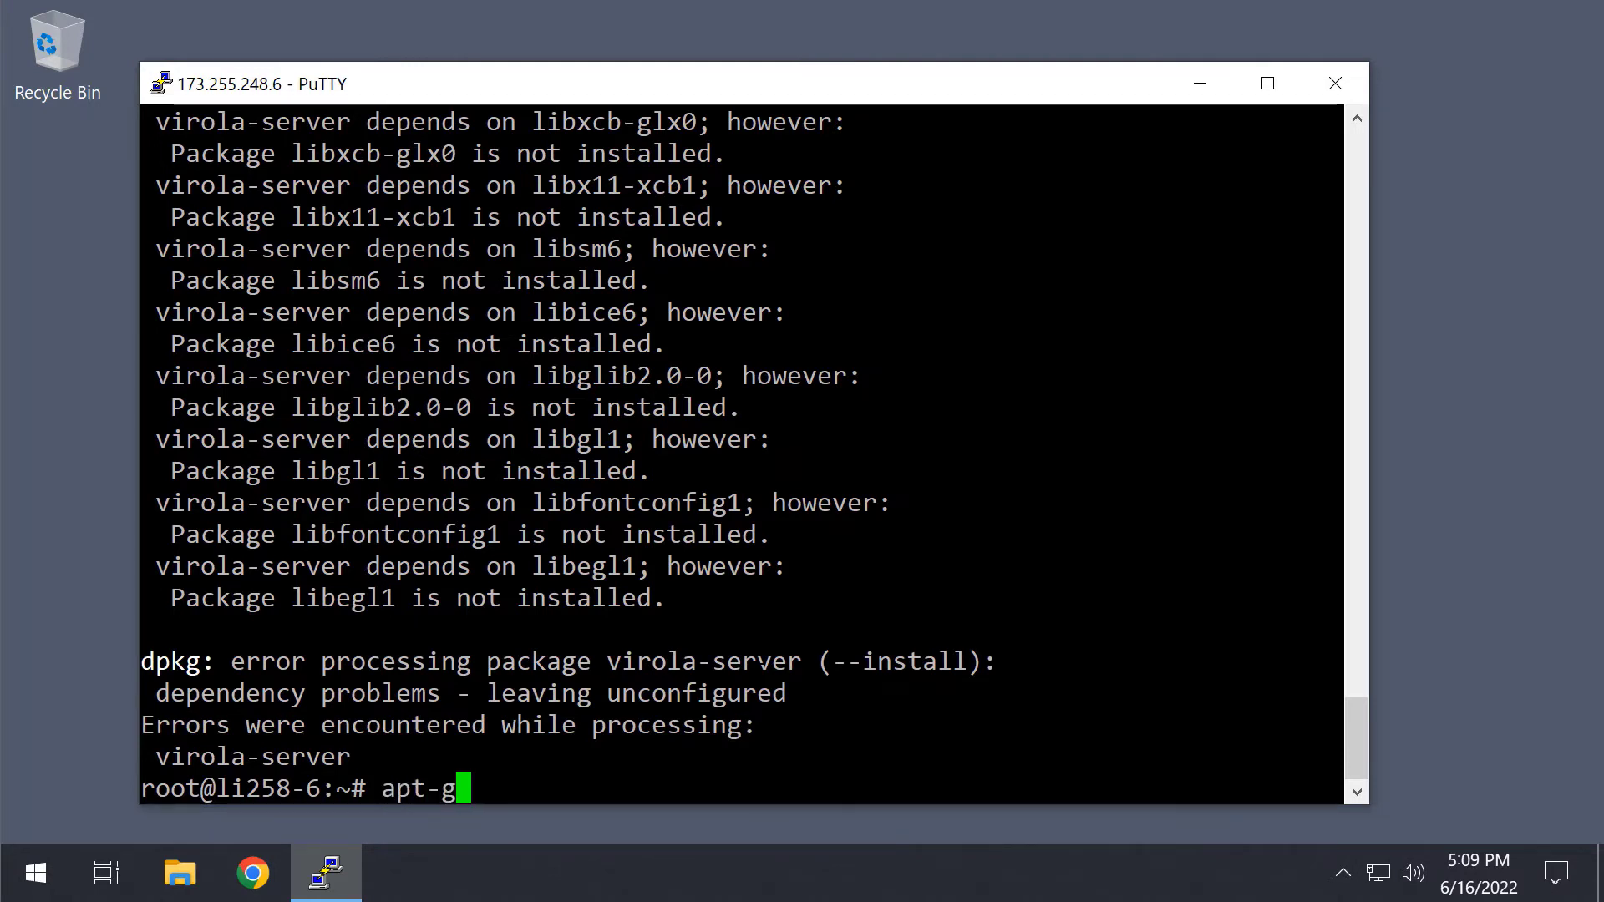
{"action": "type", "text": "et install -f"}
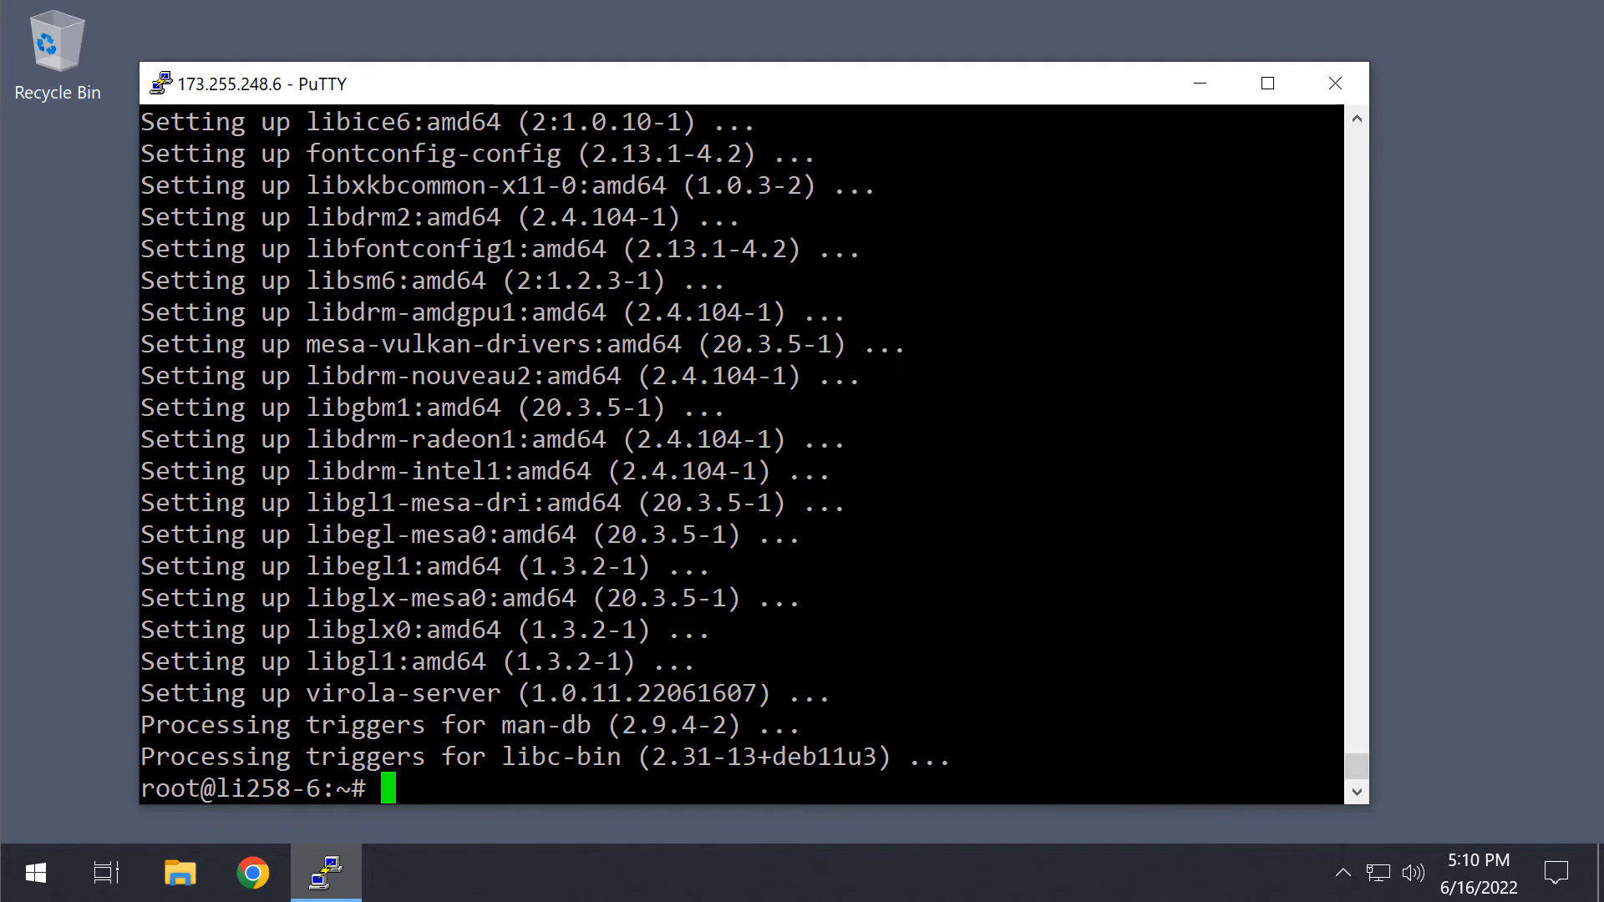
{"action": "type", "text": "virola"}
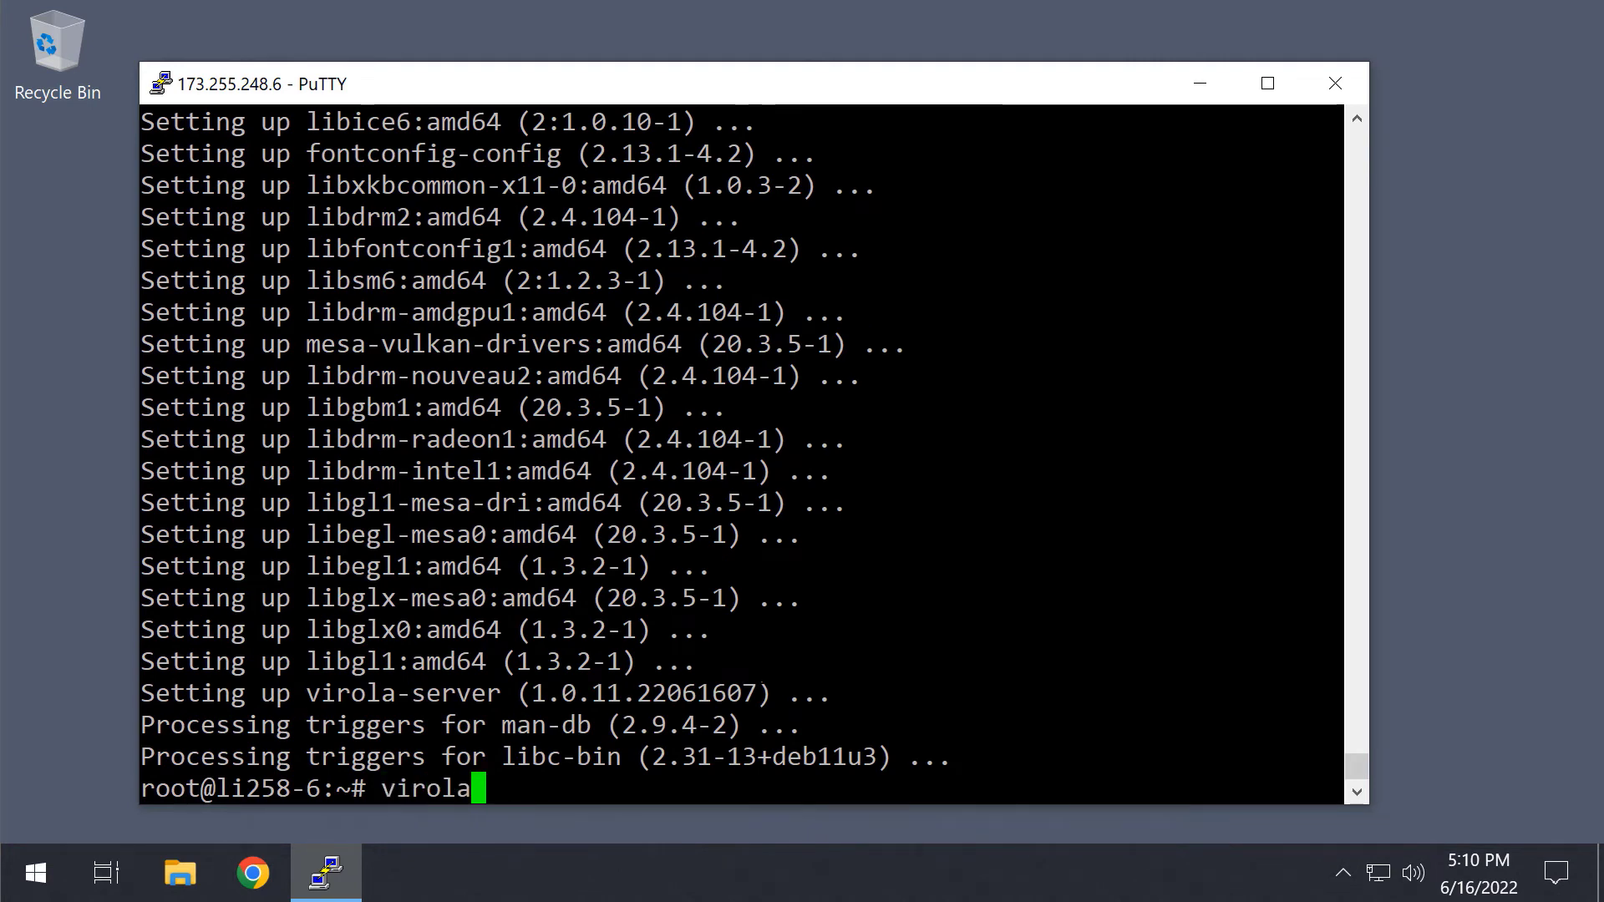
Step: Run virola-server --listen 173.255.248.6:7777, creating the admin account, then minimize PuTTY
{"action": "type", "text": "-server --listen"}
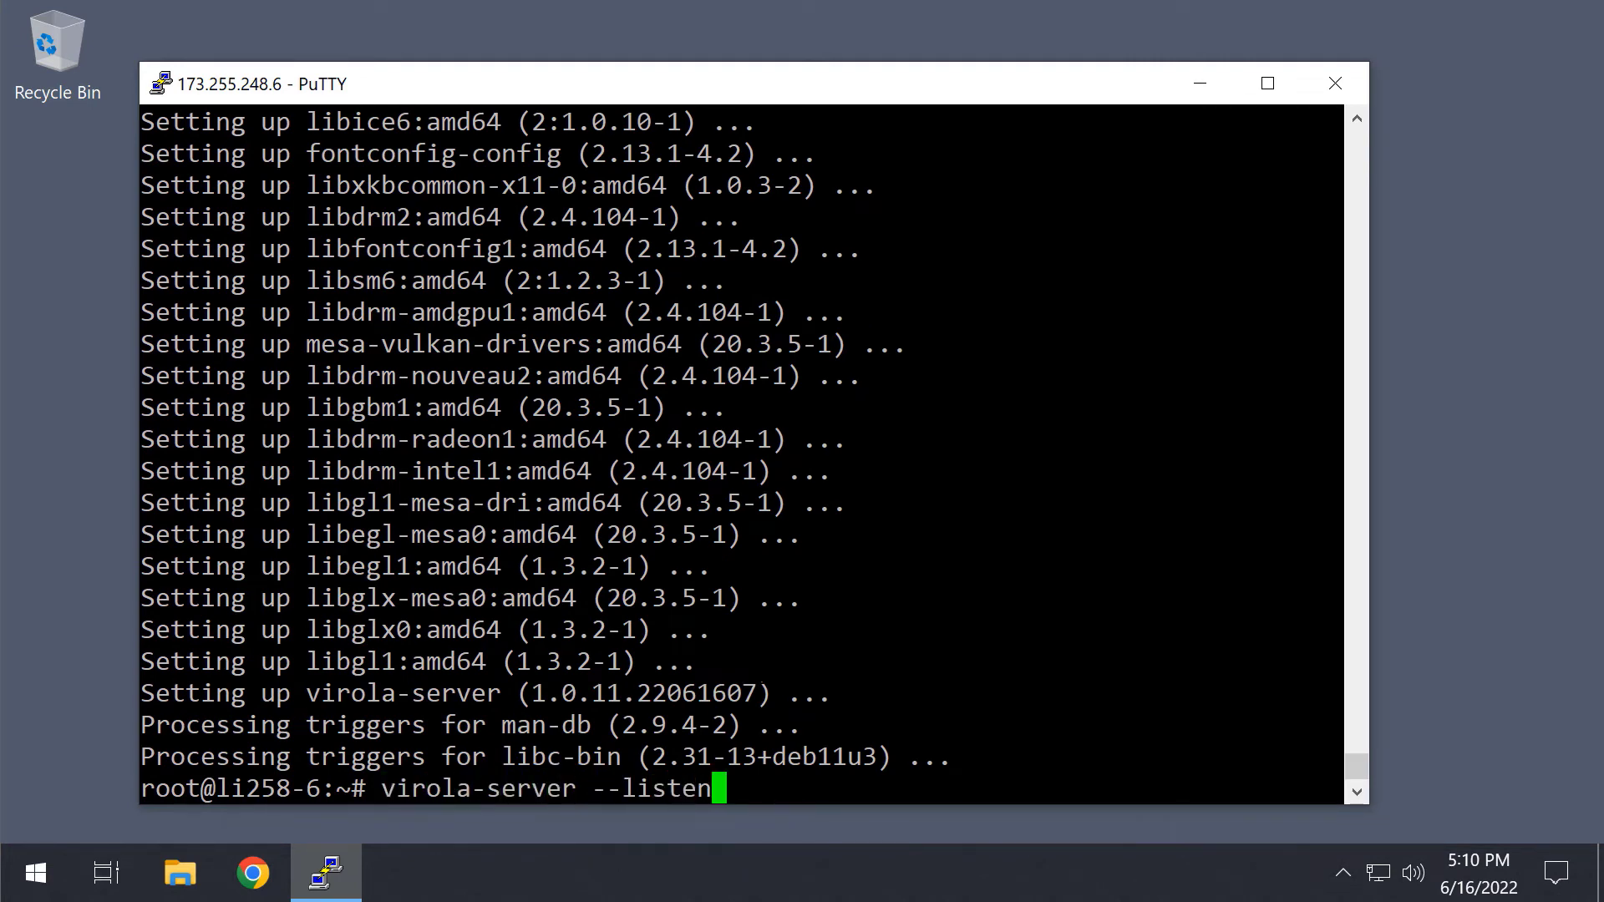
{"action": "type", "text": "173.255.248.6:7777"}
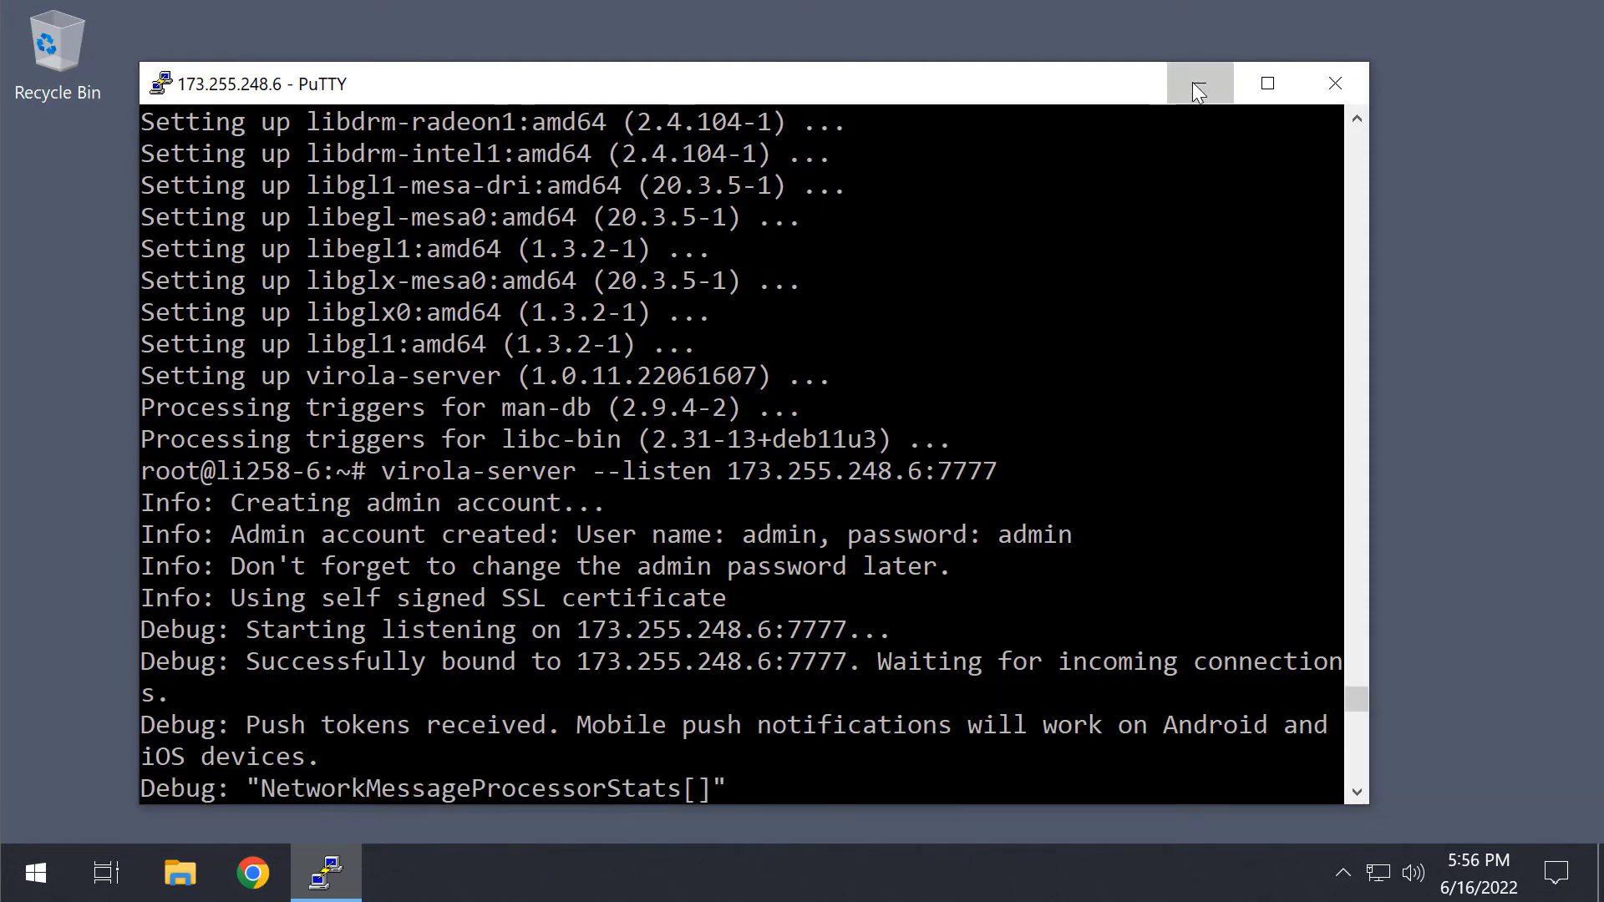
{"action": "left_click", "coordinate": [253, 873]}
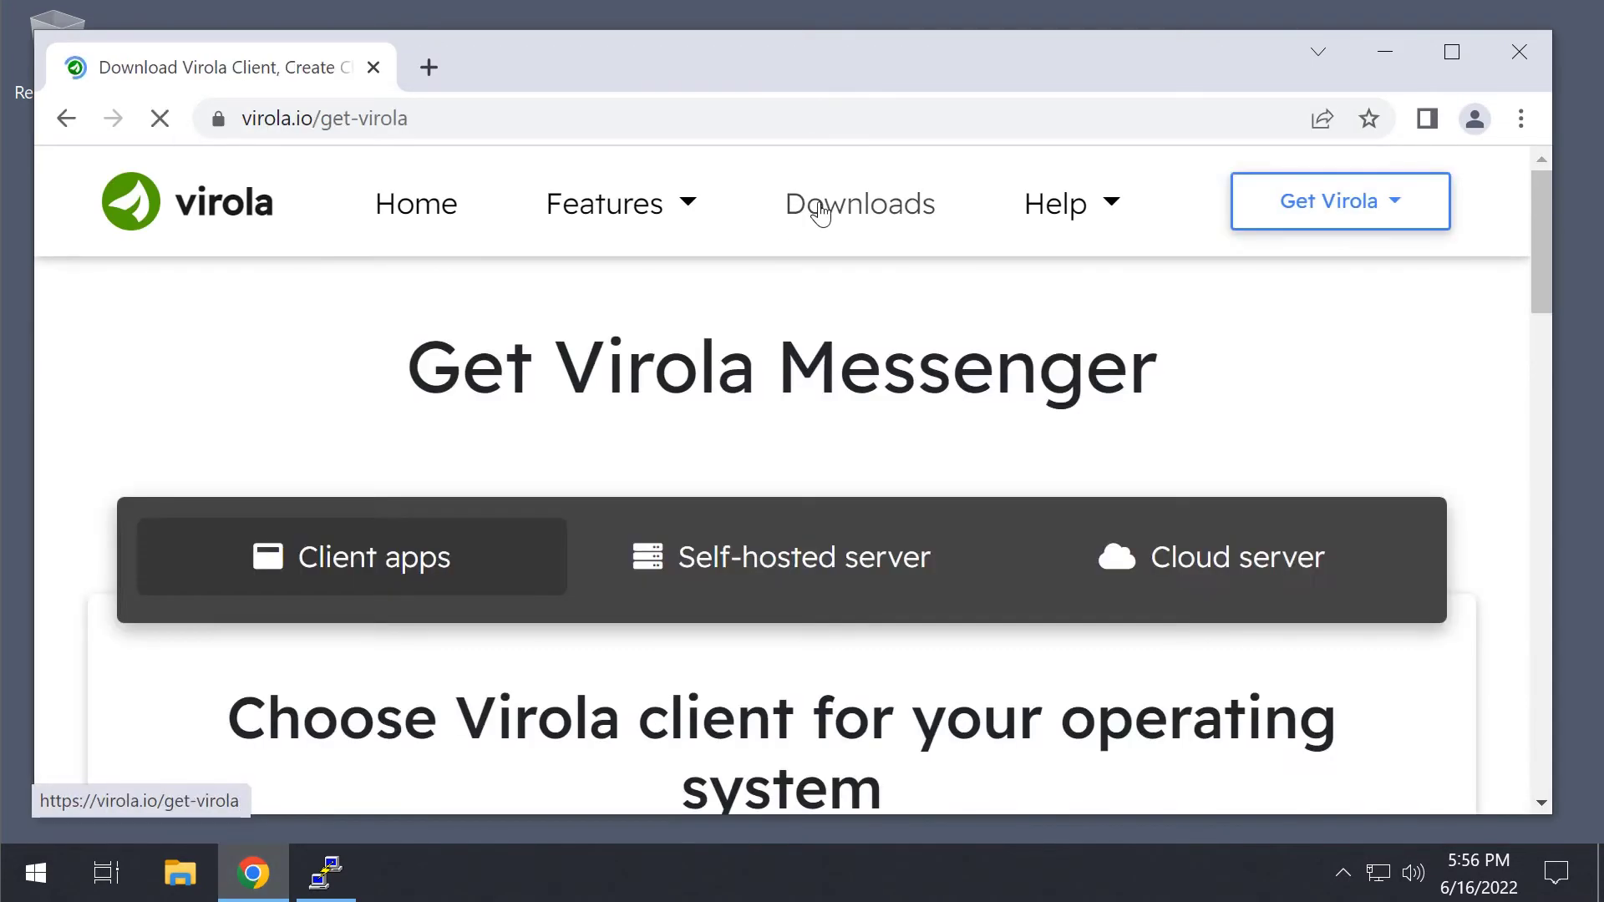
Step: Download virola-client-win32 .exe, launch it and accept the license through setup
{"action": "scroll", "scroll_direction": "down", "scroll_amount": 3}
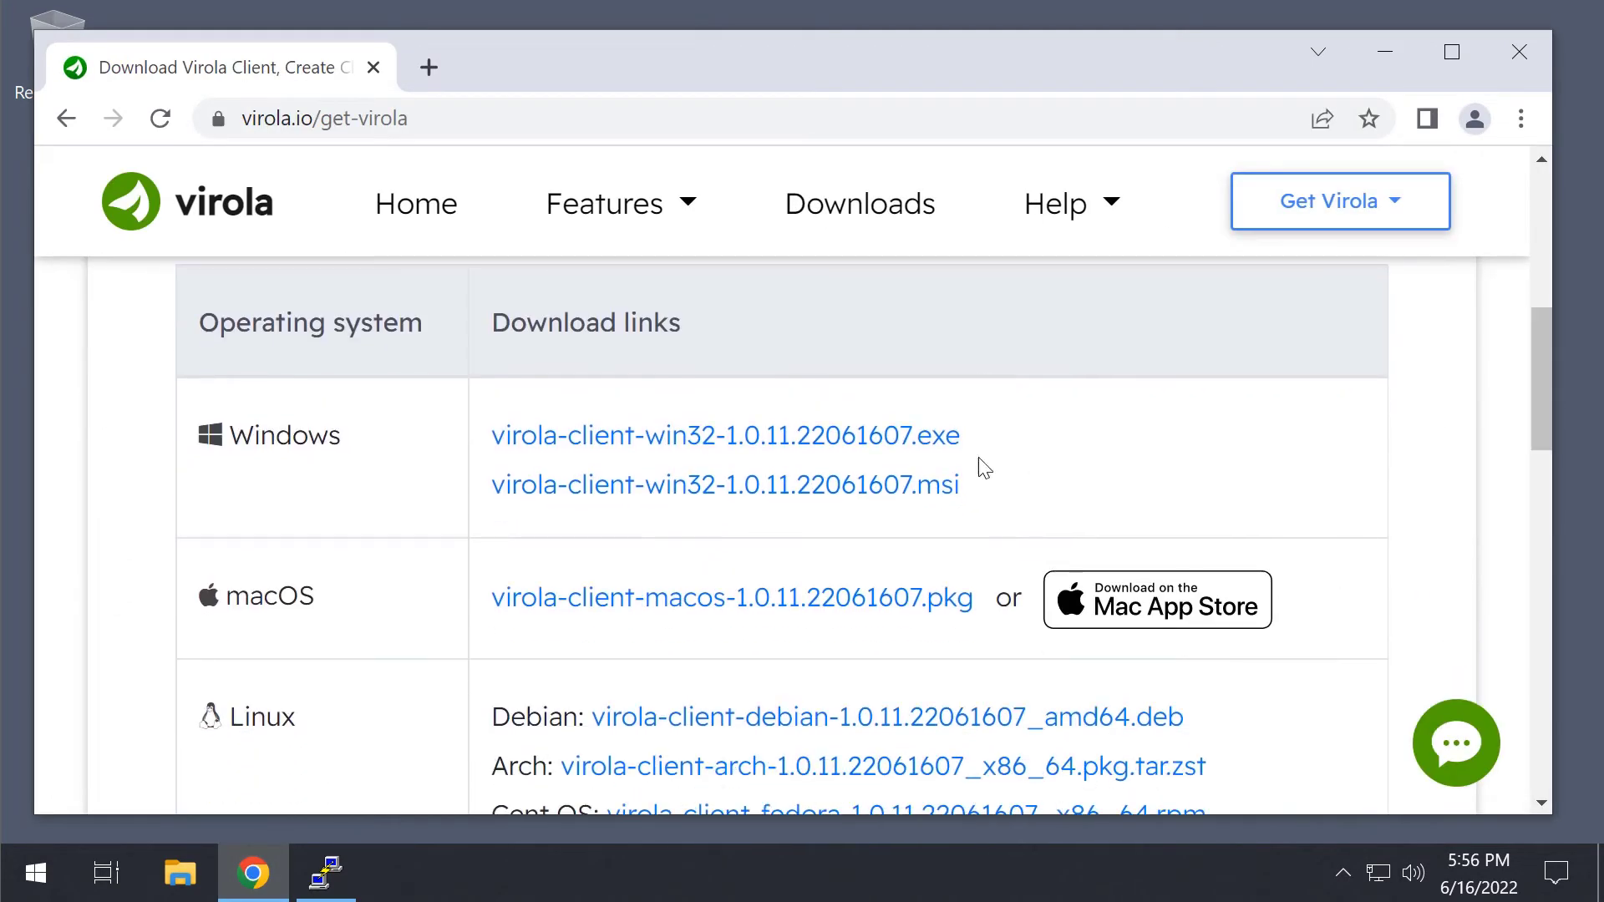
{"action": "left_click", "coordinate": [724, 435]}
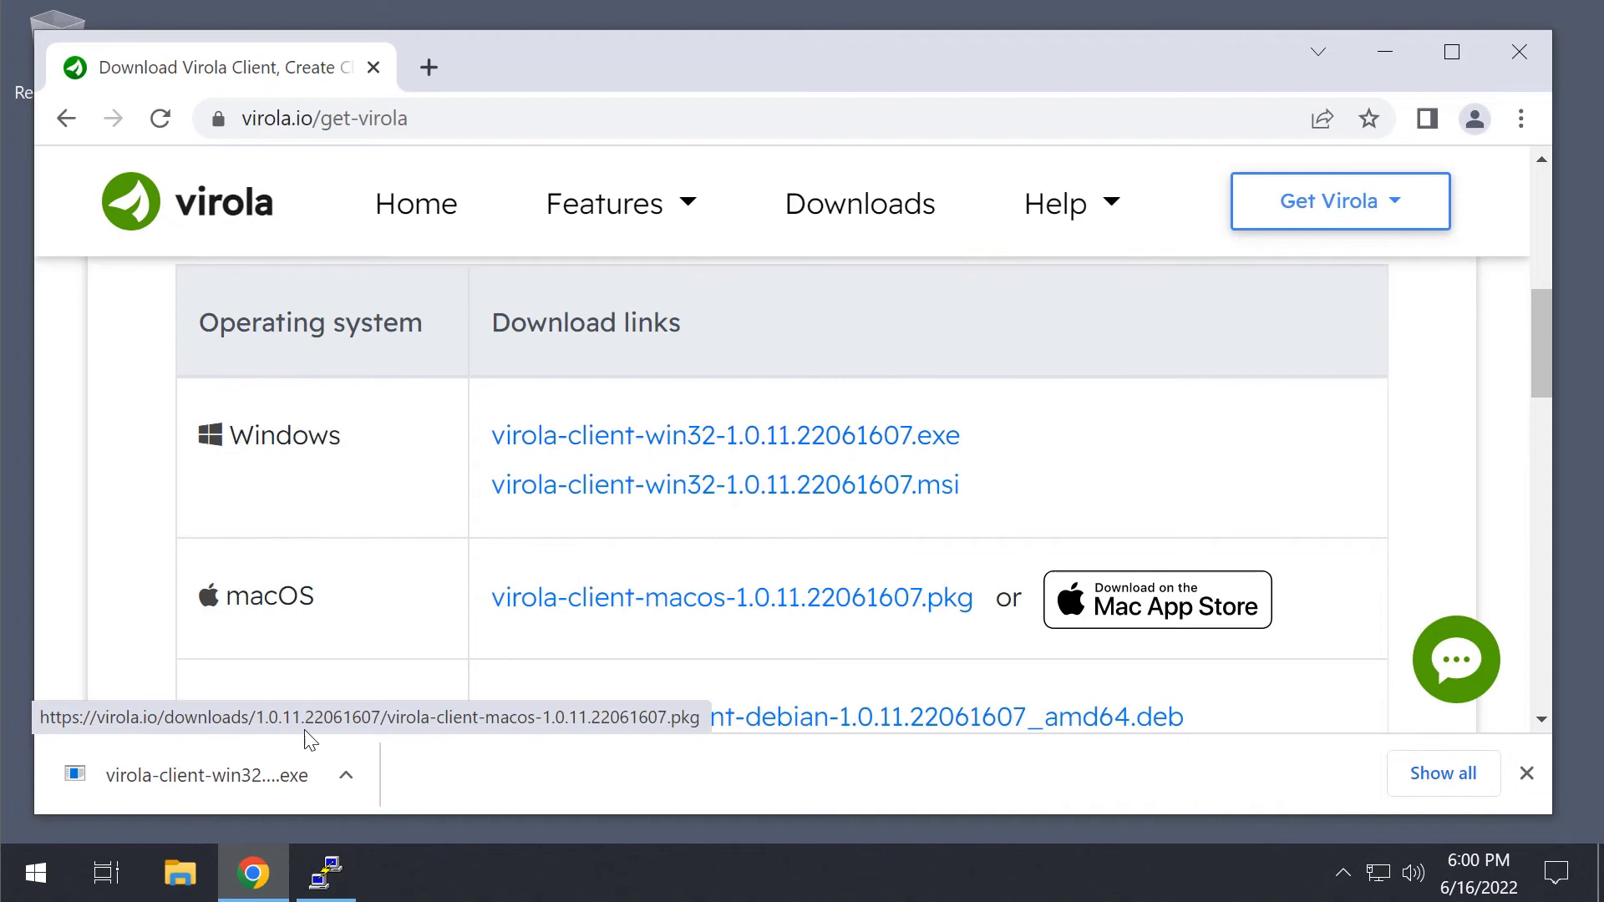
{"action": "left_click", "coordinate": [204, 775]}
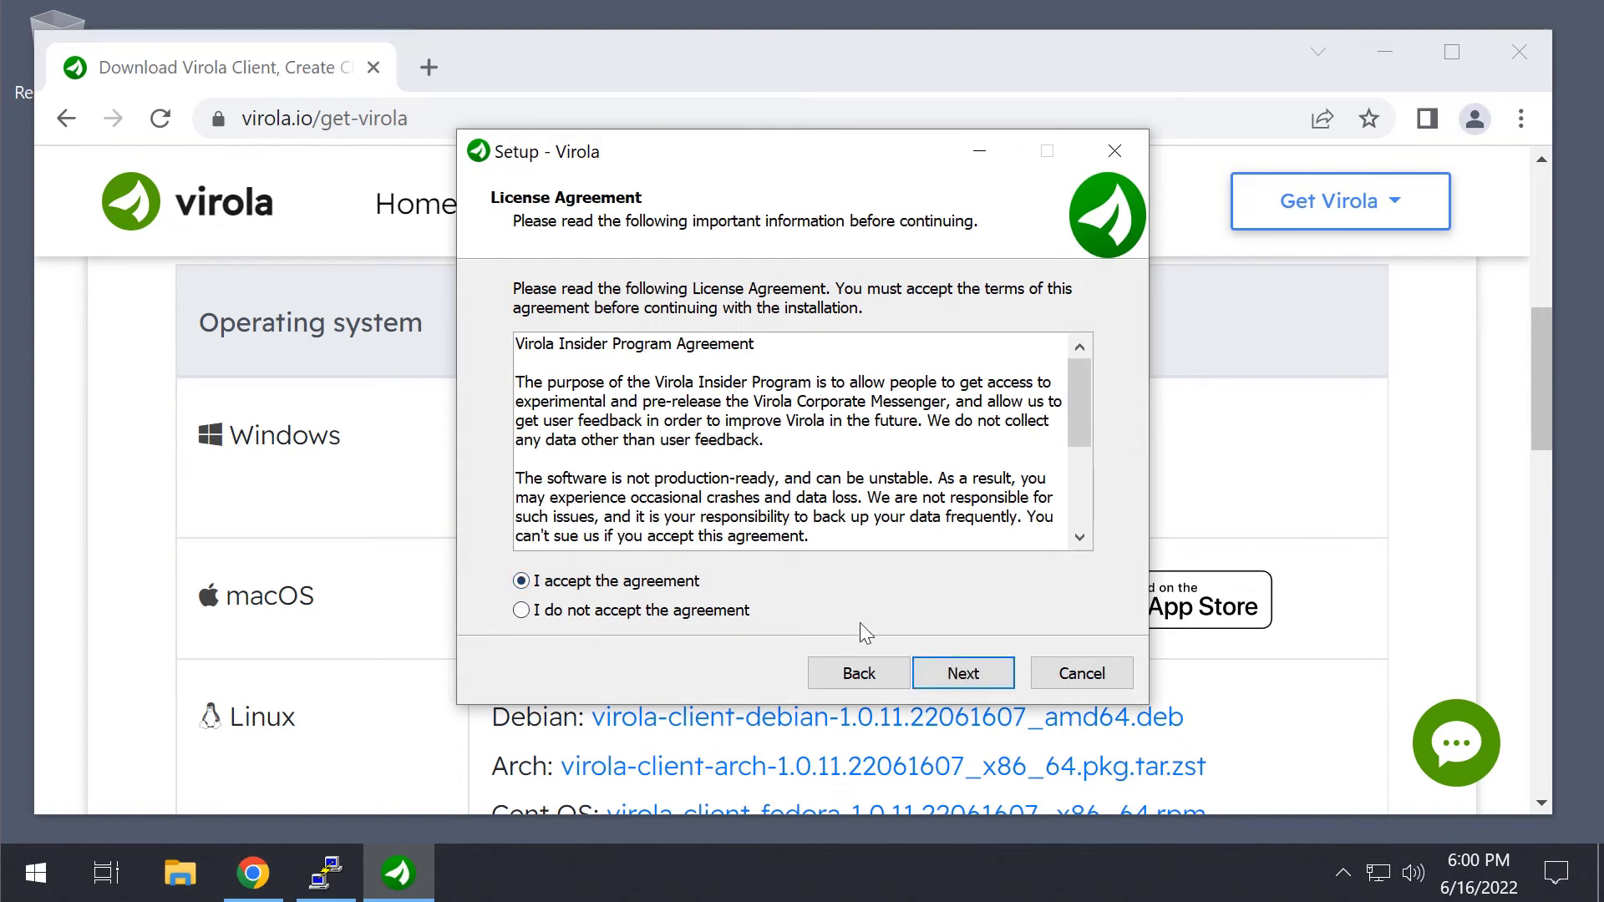
{"action": "left_click", "coordinate": [962, 673]}
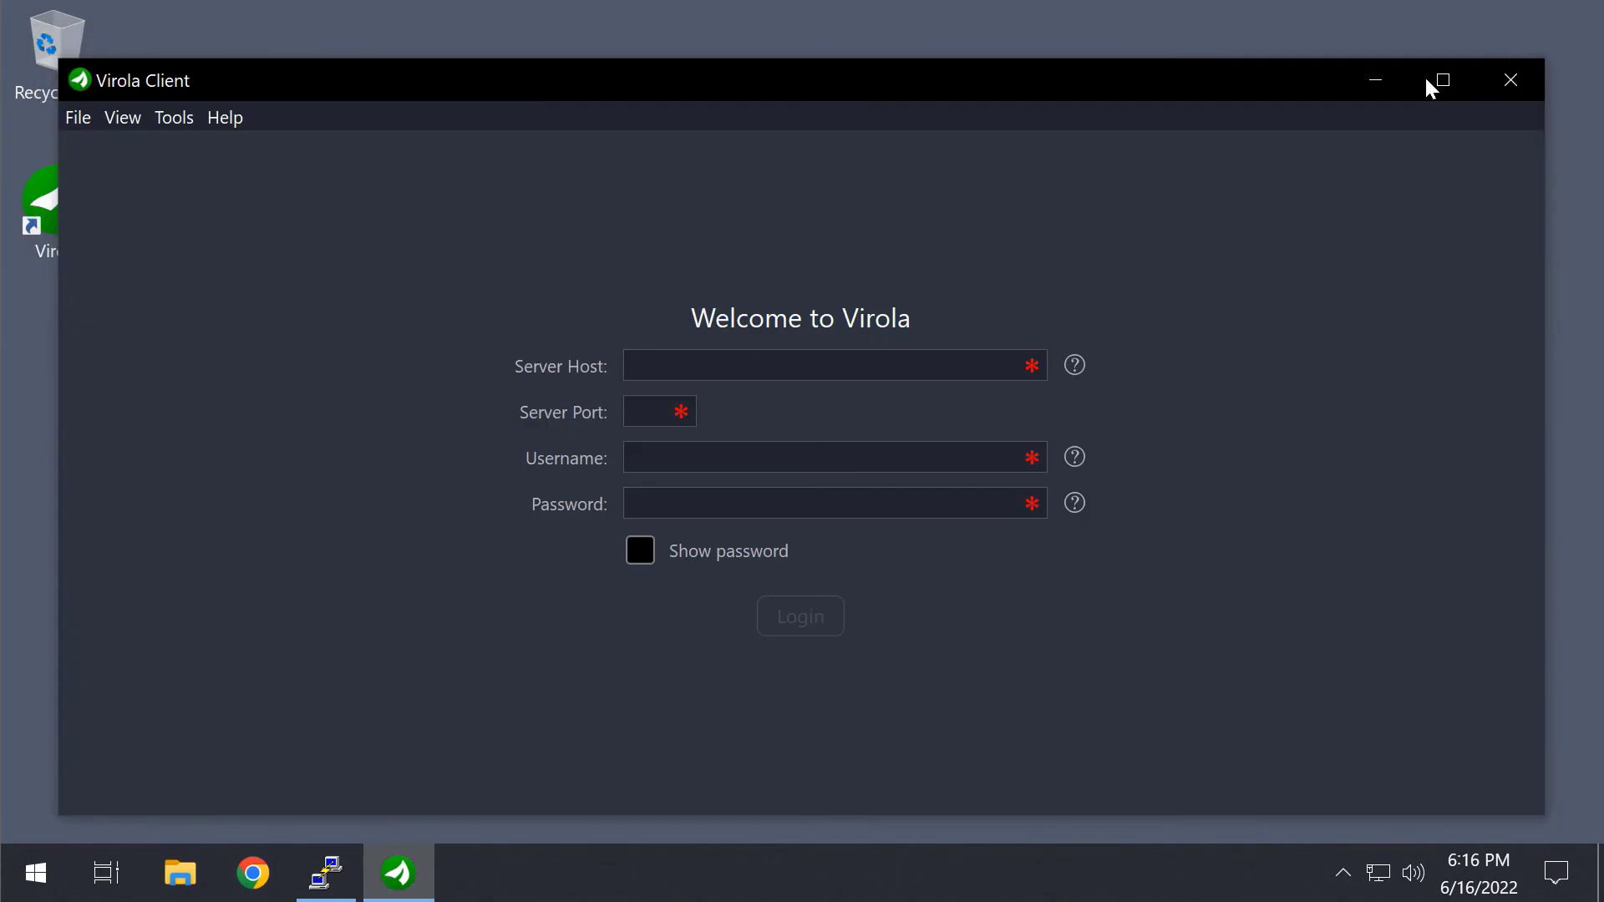
{"action": "type", "text": "173.255.248.6"}
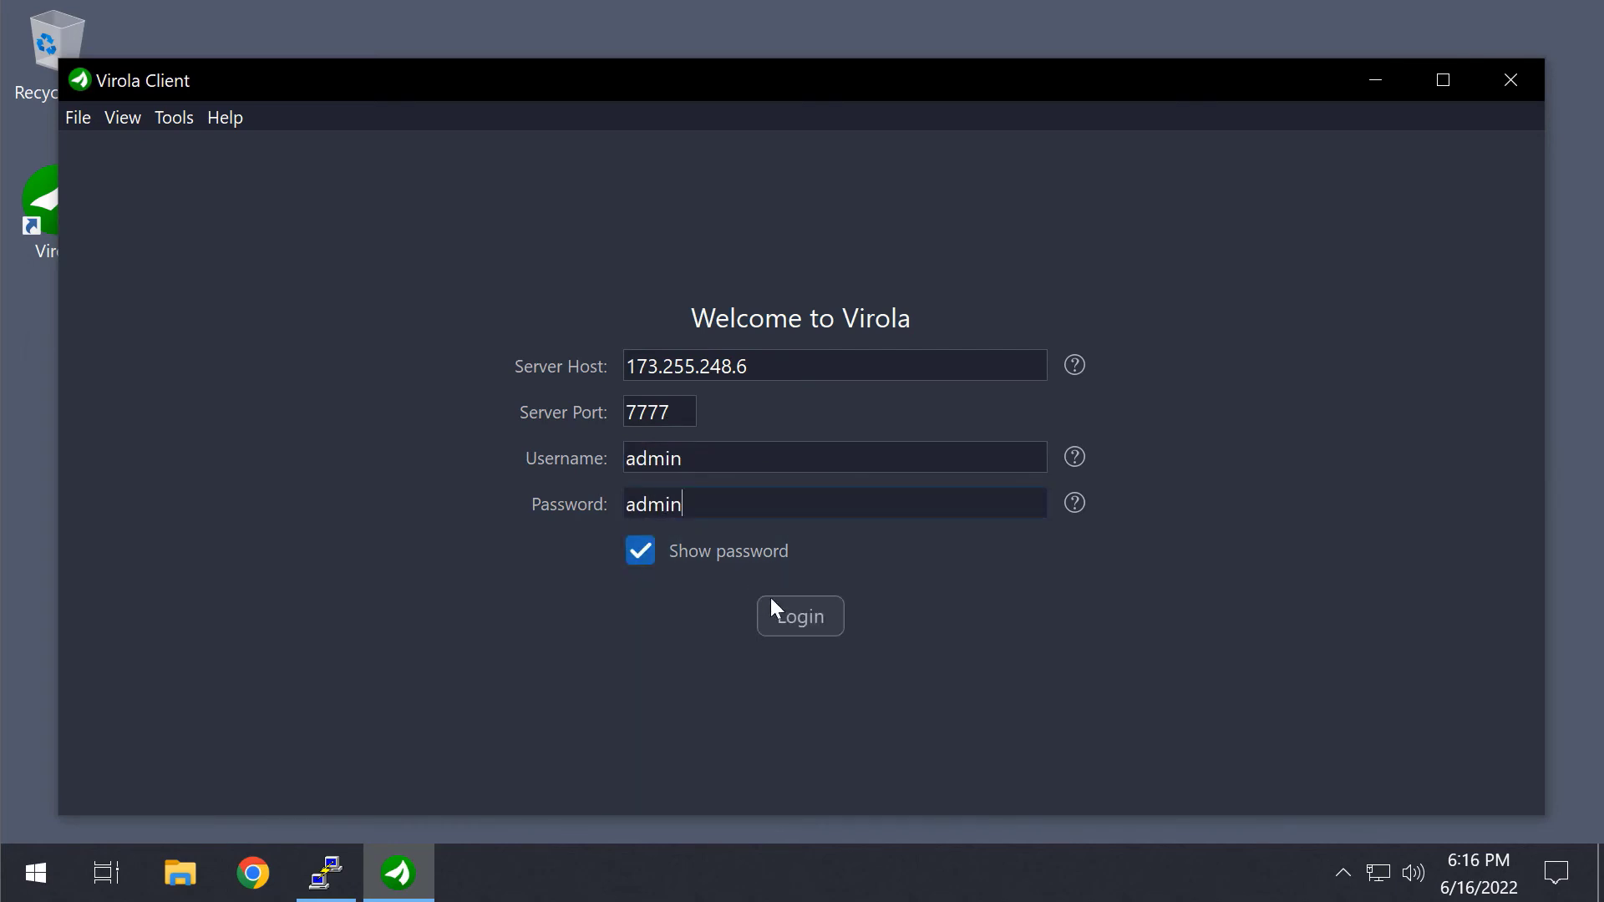
{"action": "left_click", "coordinate": [801, 617]}
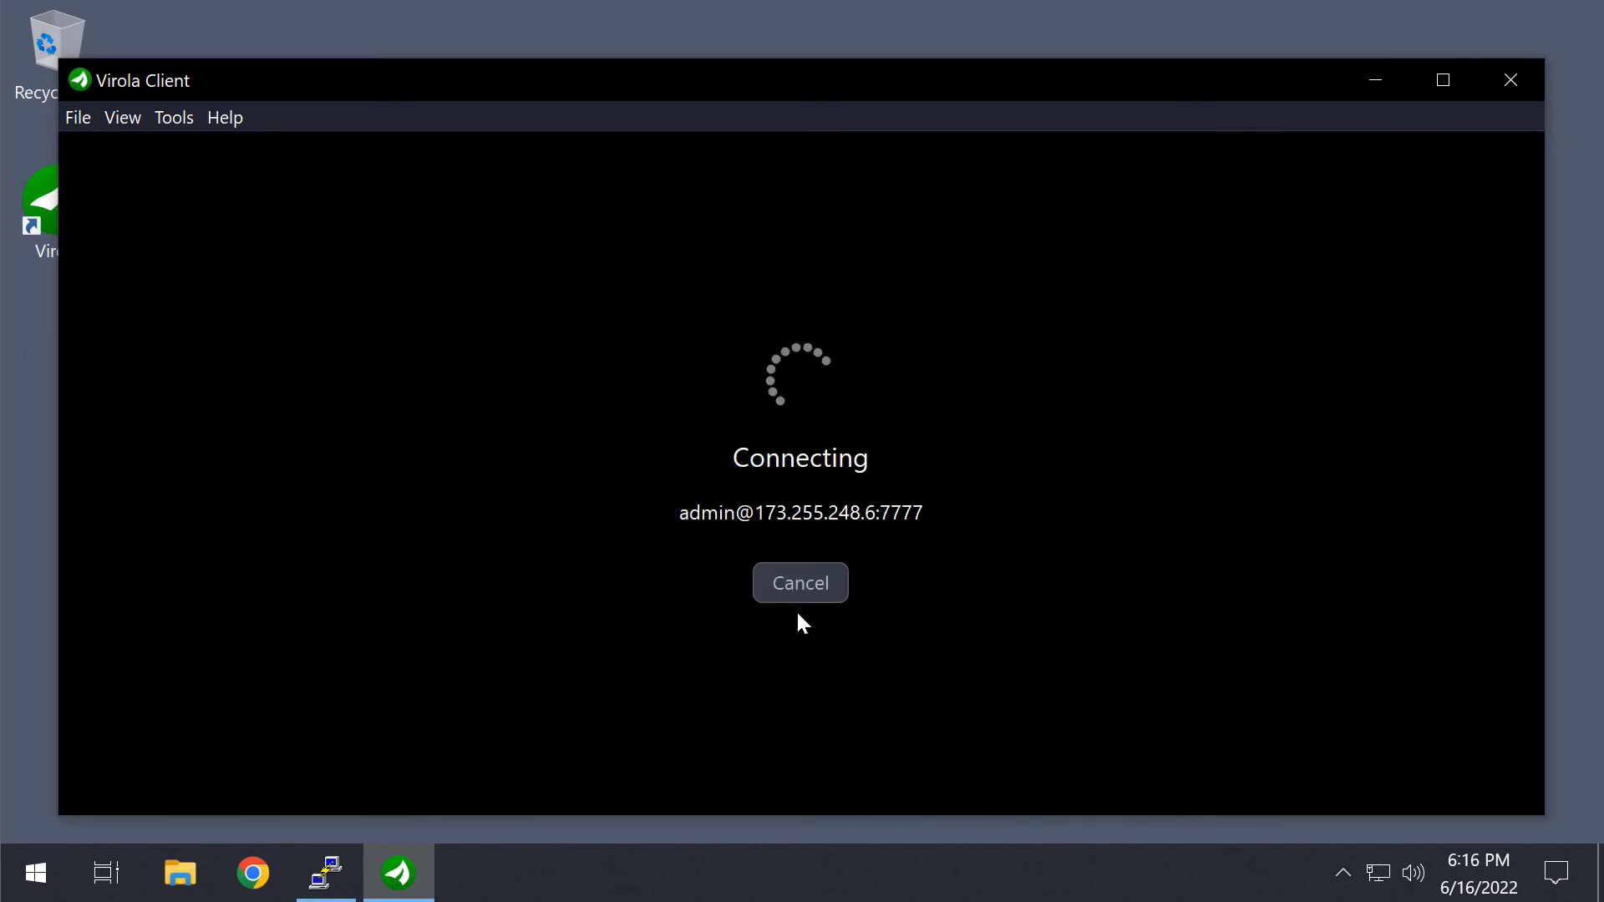